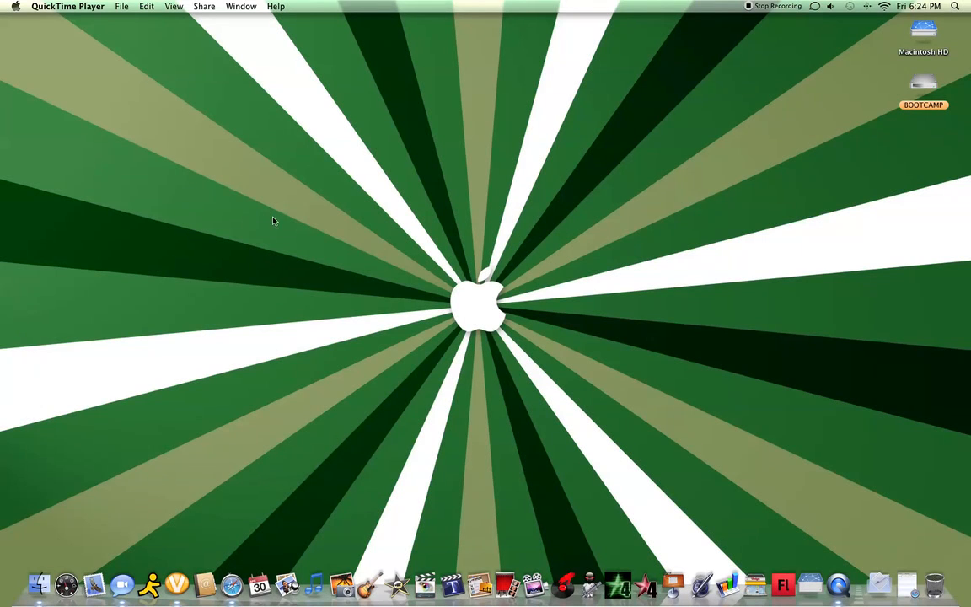
{"action": "mouse_move", "coordinate": [455, 294]}
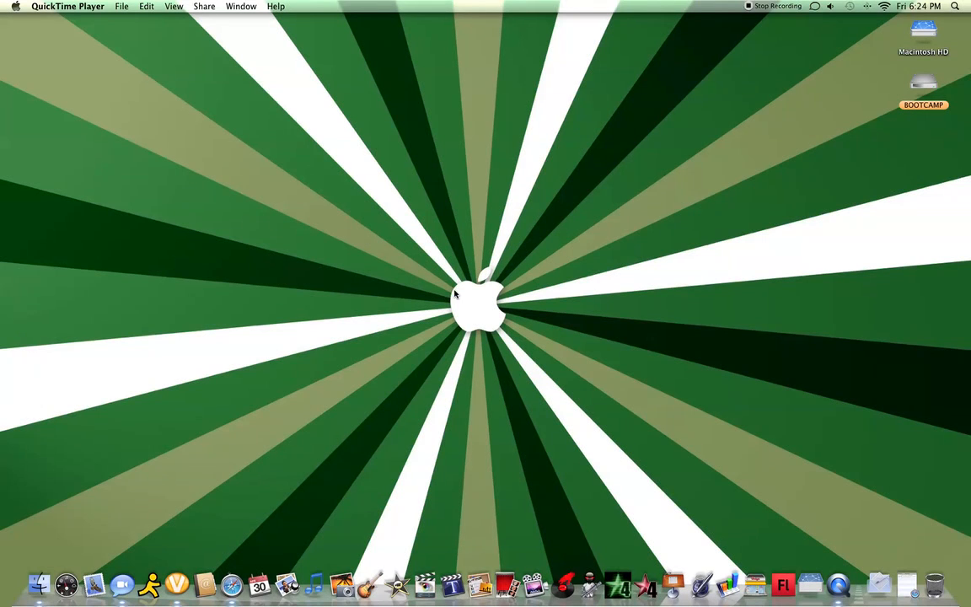
{"action": "mouse_move", "coordinate": [476, 307]}
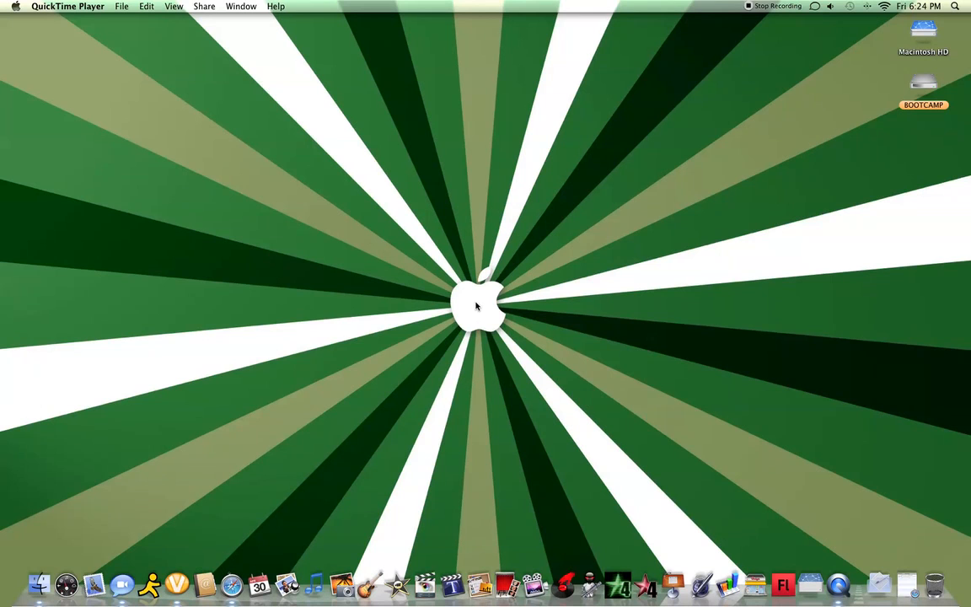
{"action": "mouse_move", "coordinate": [365, 584]}
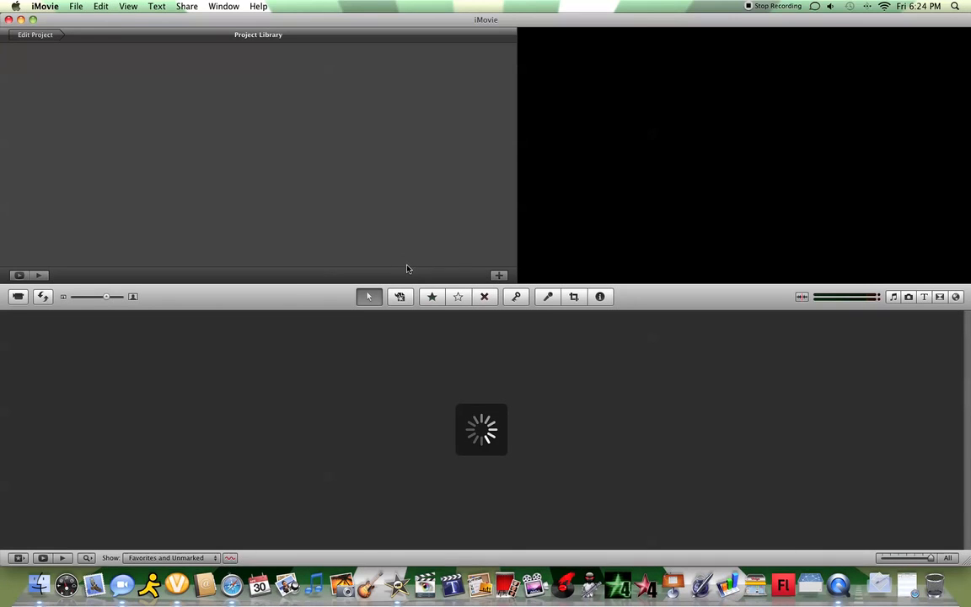
{"action": "mouse_move", "coordinate": [290, 298]}
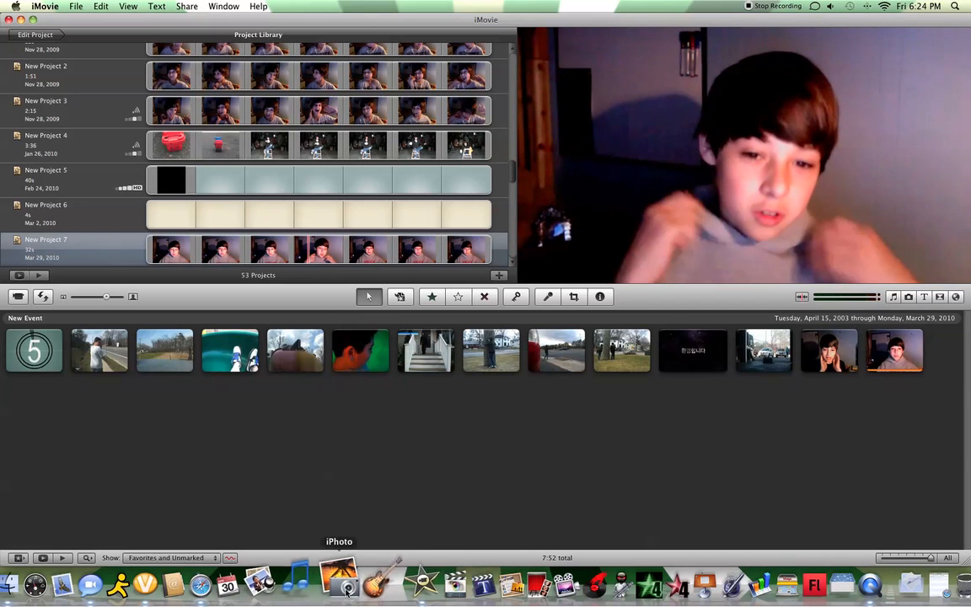
{"action": "mouse_move", "coordinate": [398, 581]}
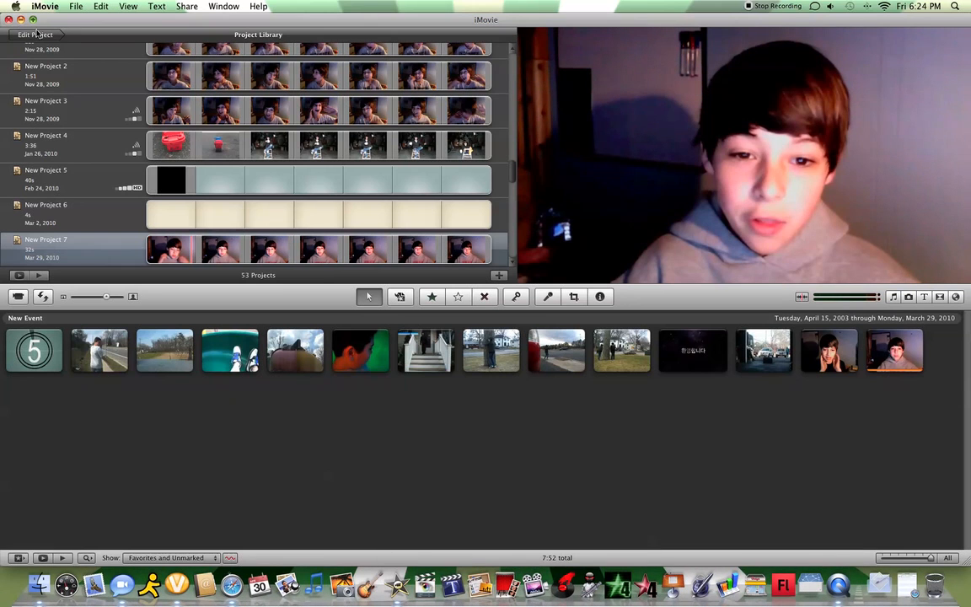
{"action": "mouse_move", "coordinate": [100, 29]}
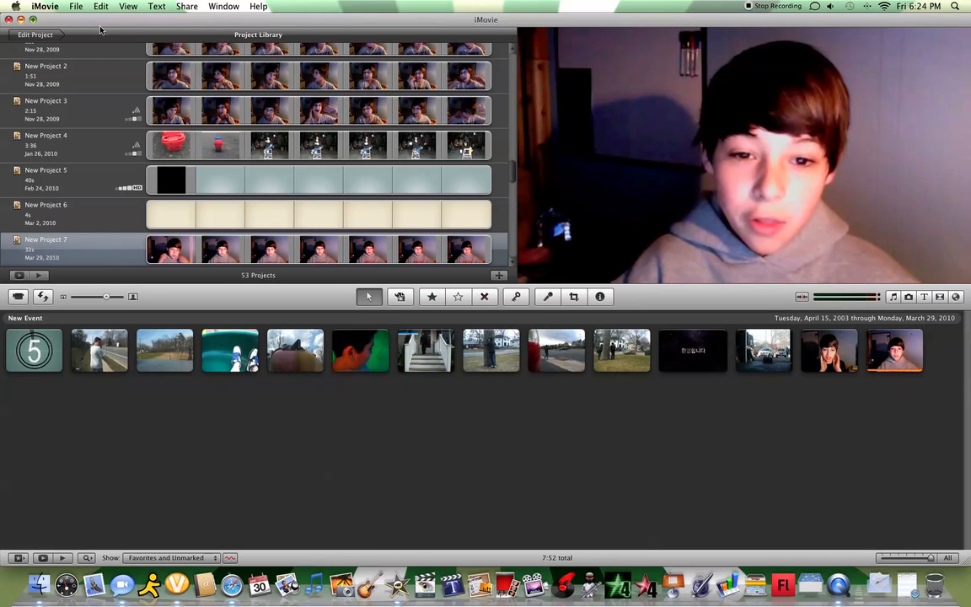
Start a new project from the File menu and name it 'Sample'
{"action": "left_click", "coordinate": [77, 6]}
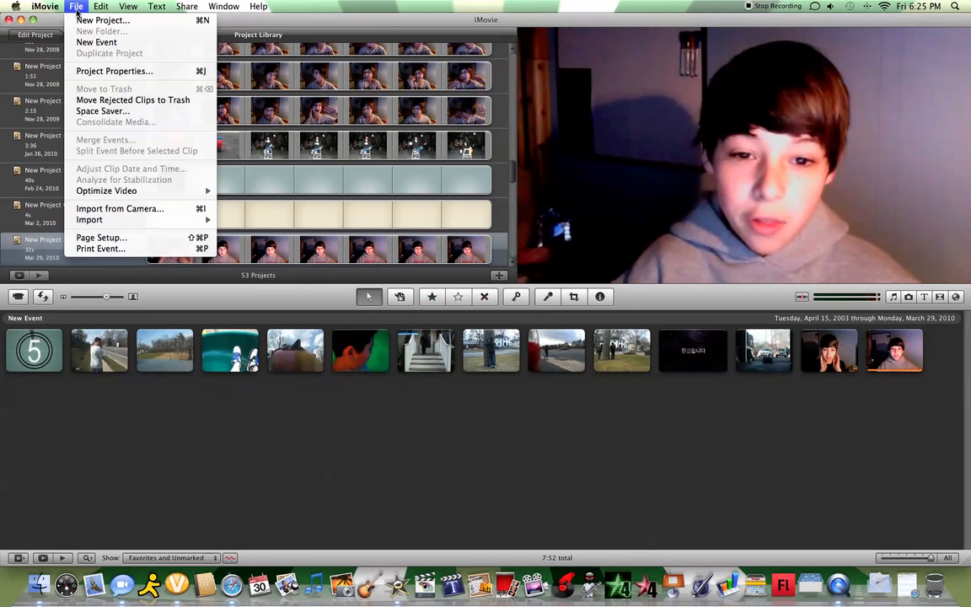
{"action": "left_click", "coordinate": [103, 20]}
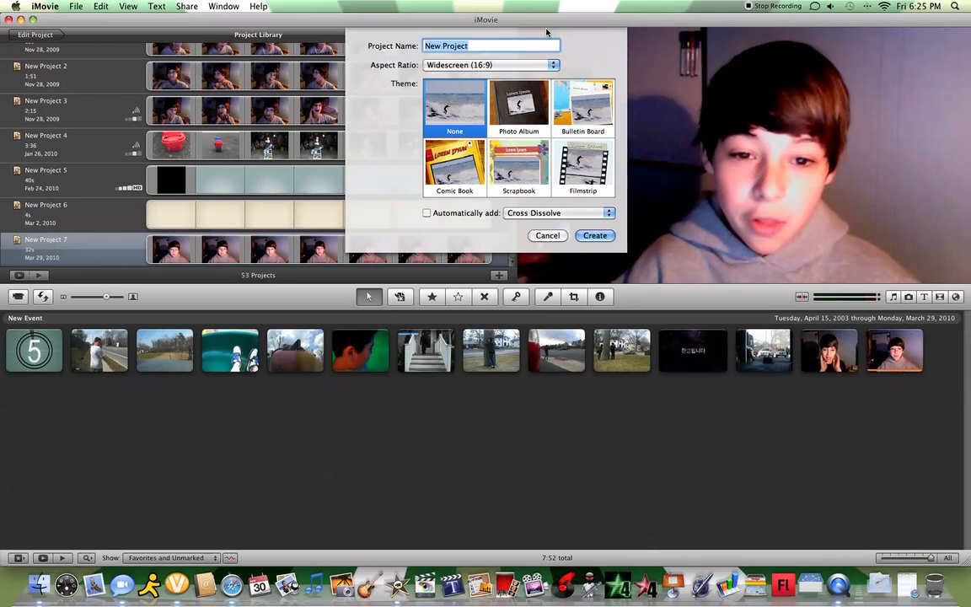
{"action": "type", "text": "Sample"}
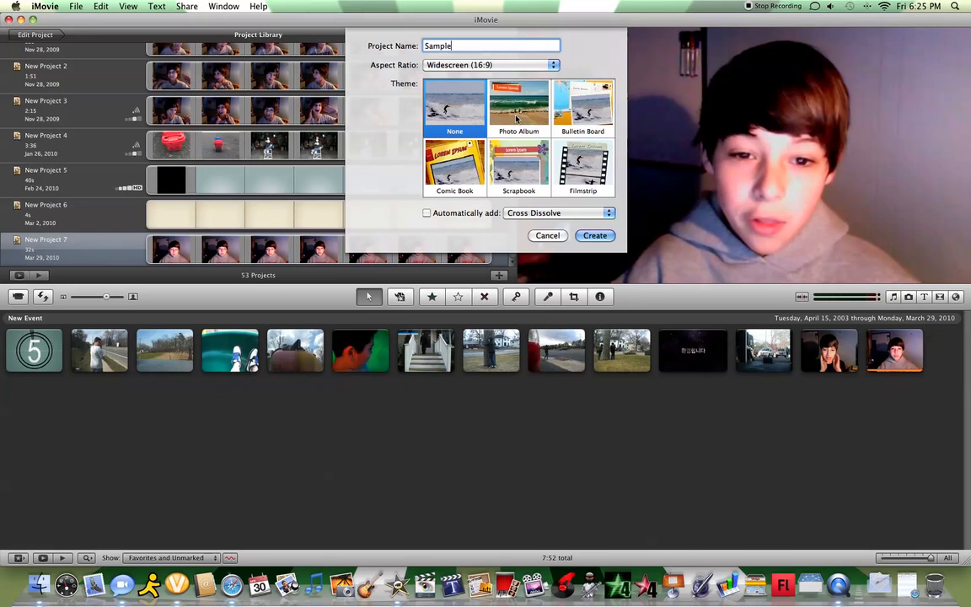
Preview themes, then create it with Bulletin Board, widescreen, and automatic transitions and titles
{"action": "left_click", "coordinate": [518, 106]}
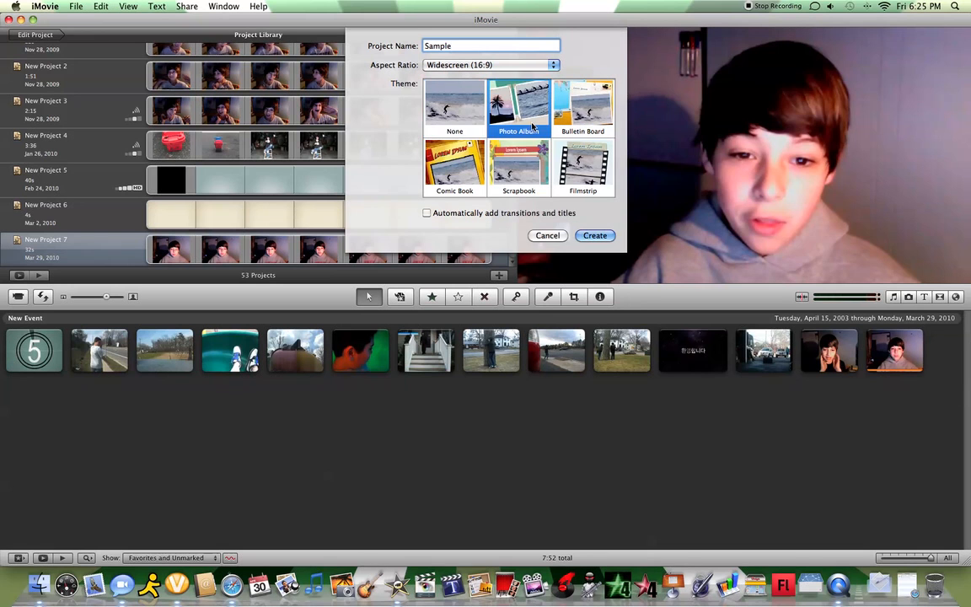
{"action": "left_click", "coordinate": [454, 166]}
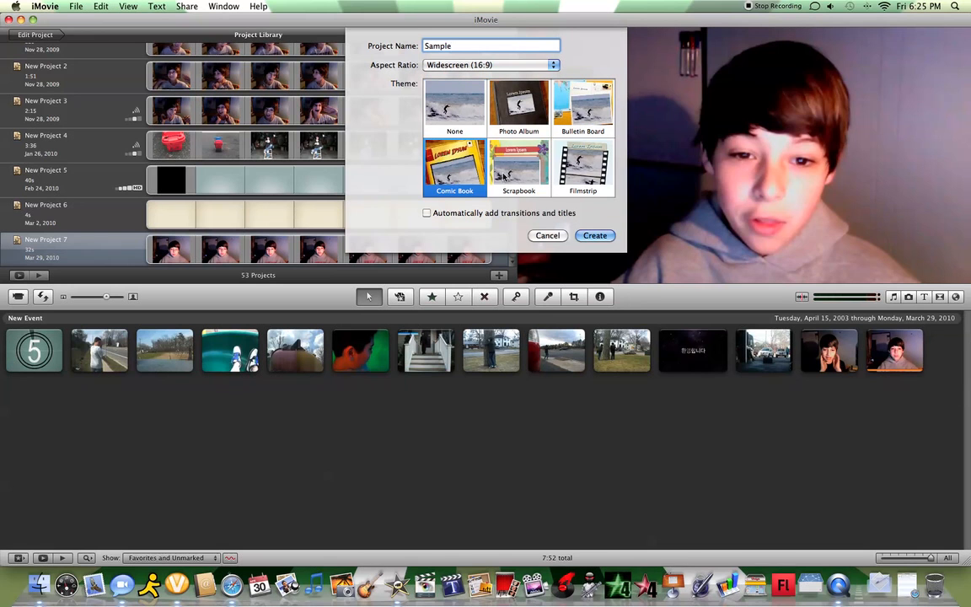
{"action": "left_click", "coordinate": [582, 166]}
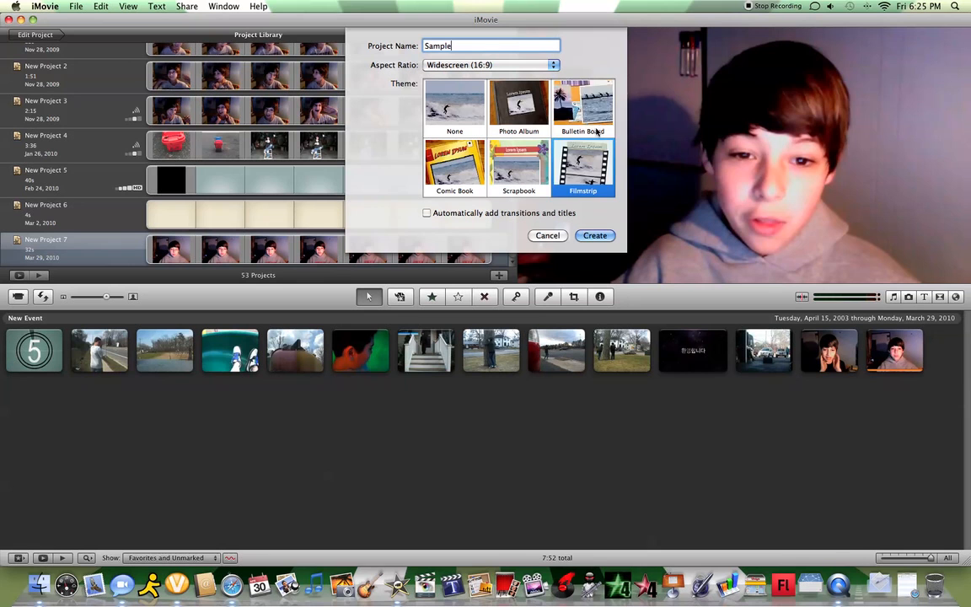
{"action": "left_click", "coordinate": [491, 65]}
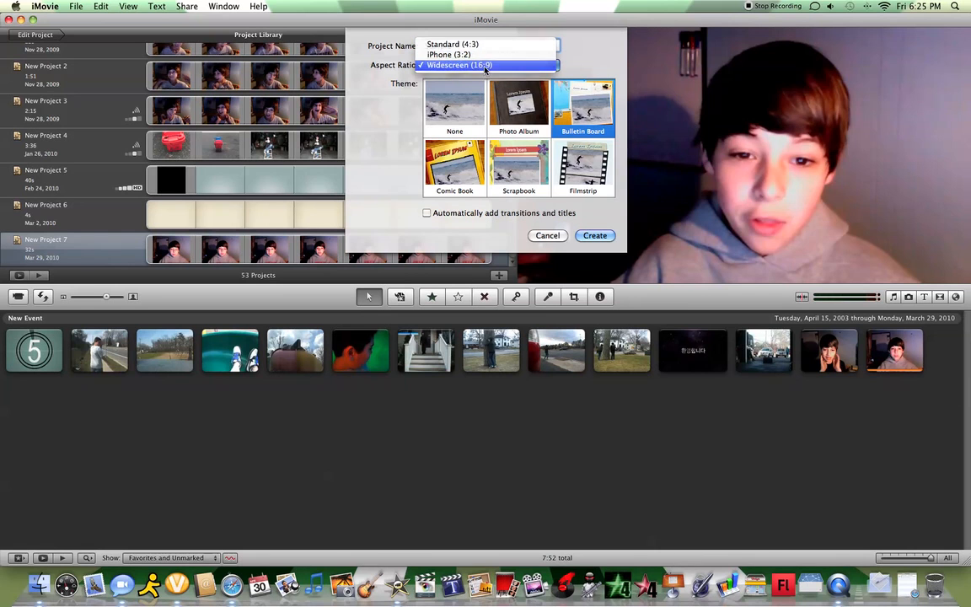
{"action": "left_click", "coordinate": [458, 65]}
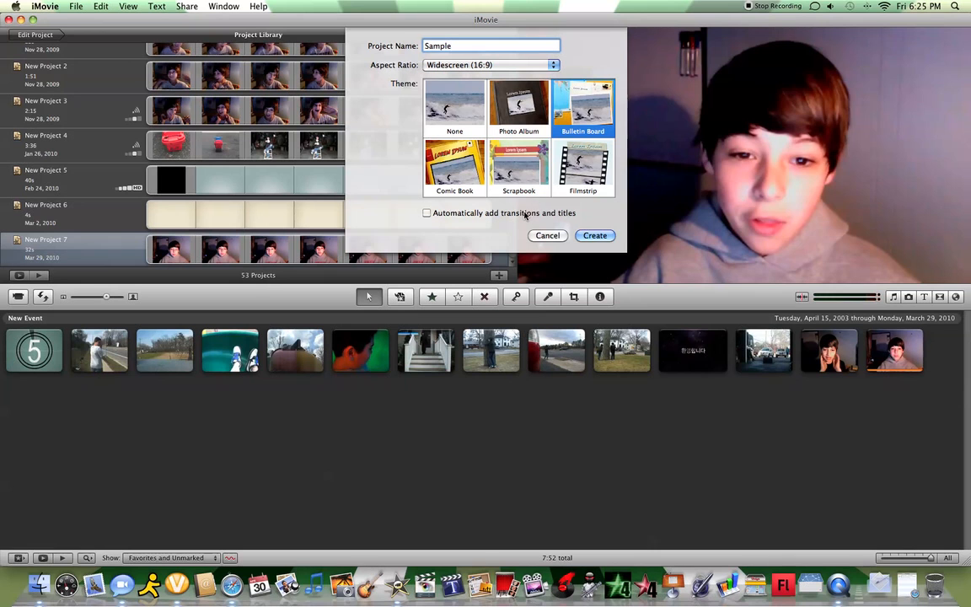
{"action": "left_click", "coordinate": [426, 213]}
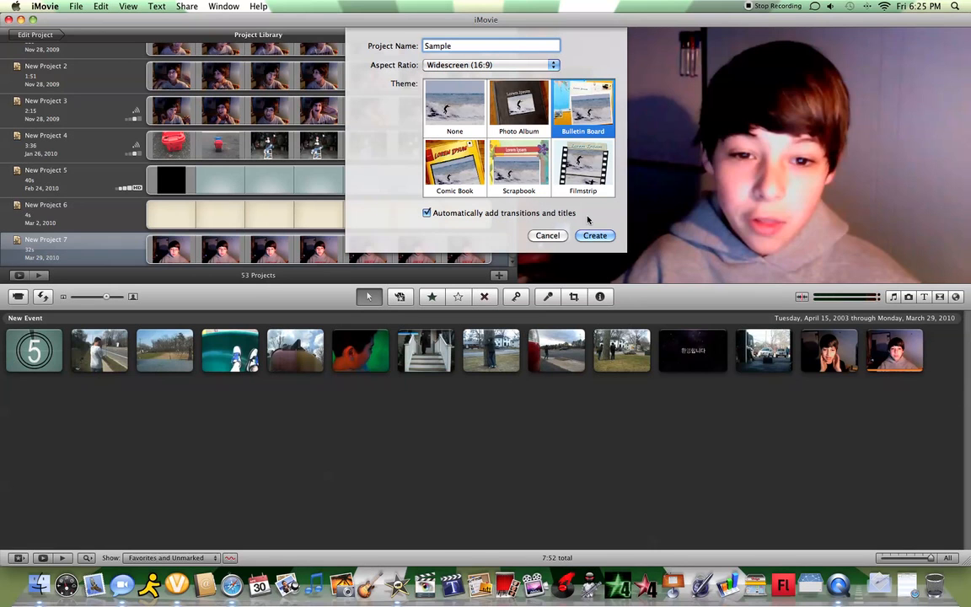
{"action": "left_click", "coordinate": [428, 212]}
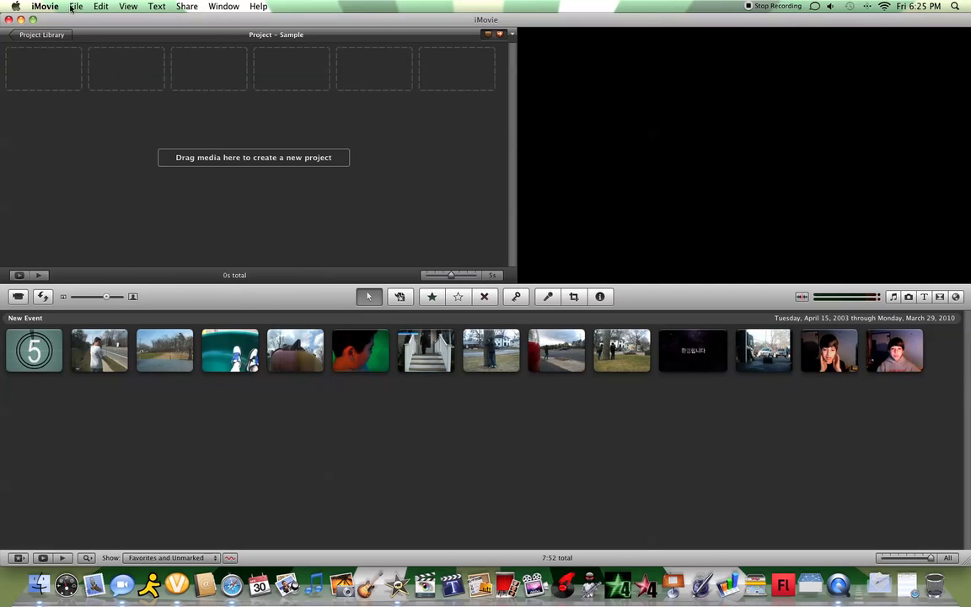
Open File > Import > Movies and browse the Movies folder's iMovie projects
{"action": "left_click", "coordinate": [76, 6]}
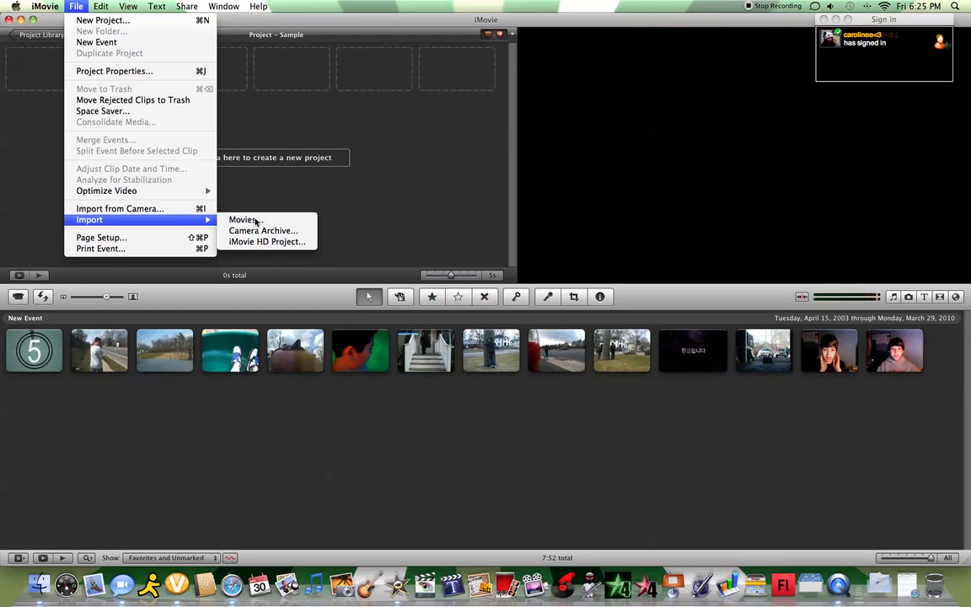
{"action": "left_click", "coordinate": [244, 220]}
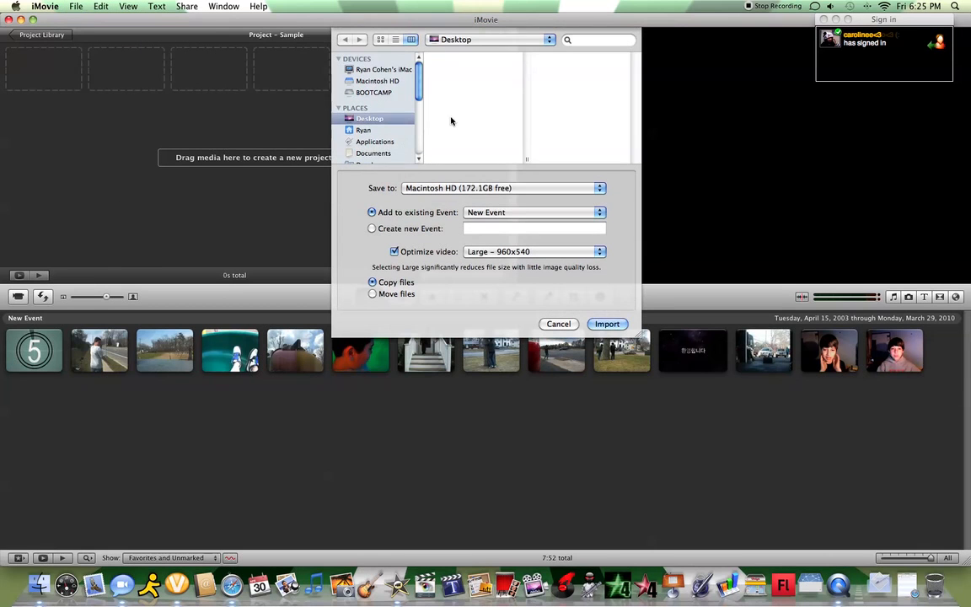
{"action": "scroll", "scroll_direction": "down", "scroll_amount": 3}
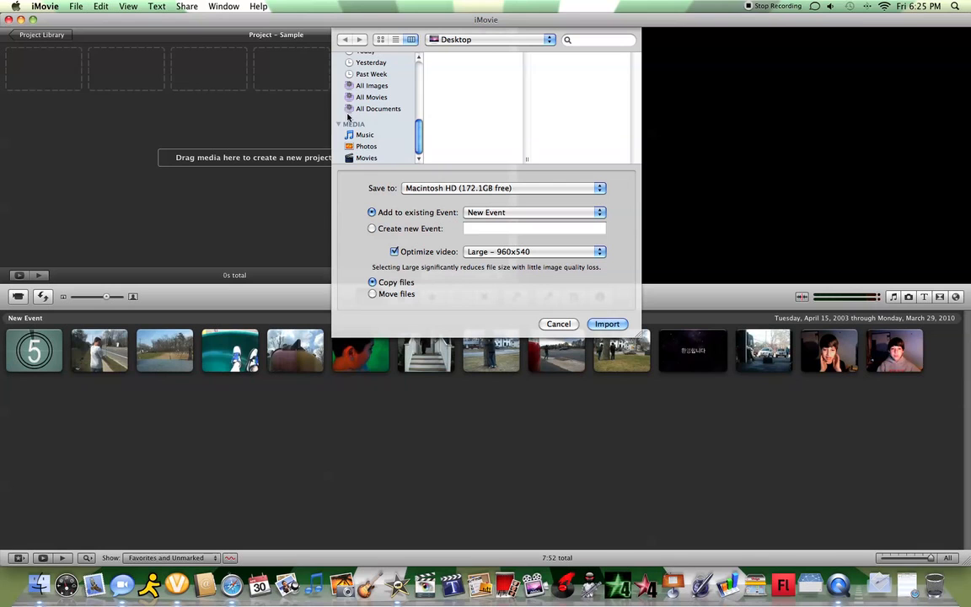
{"action": "left_click", "coordinate": [366, 157]}
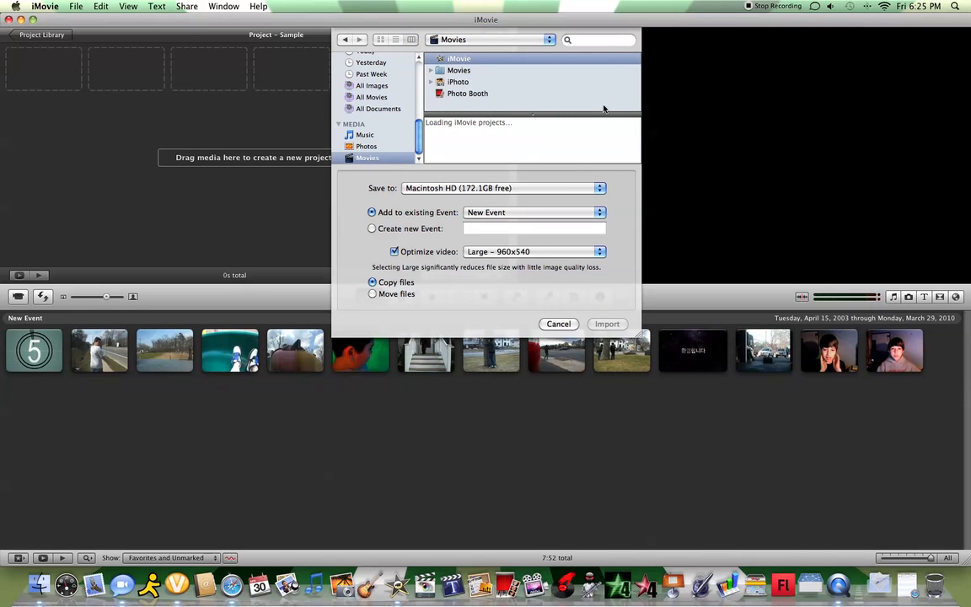
{"action": "mouse_move", "coordinate": [444, 122]}
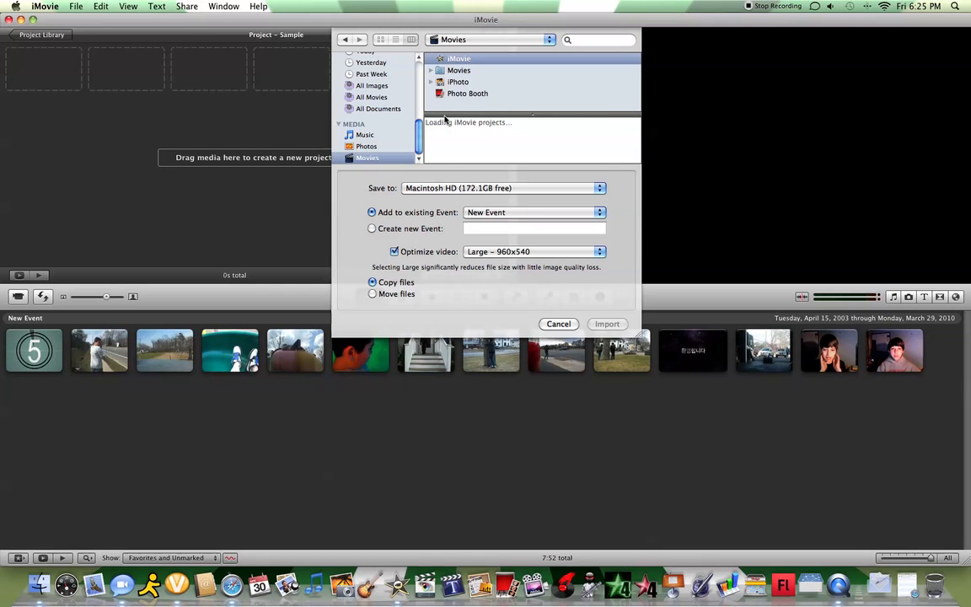
{"action": "left_click", "coordinate": [491, 93]}
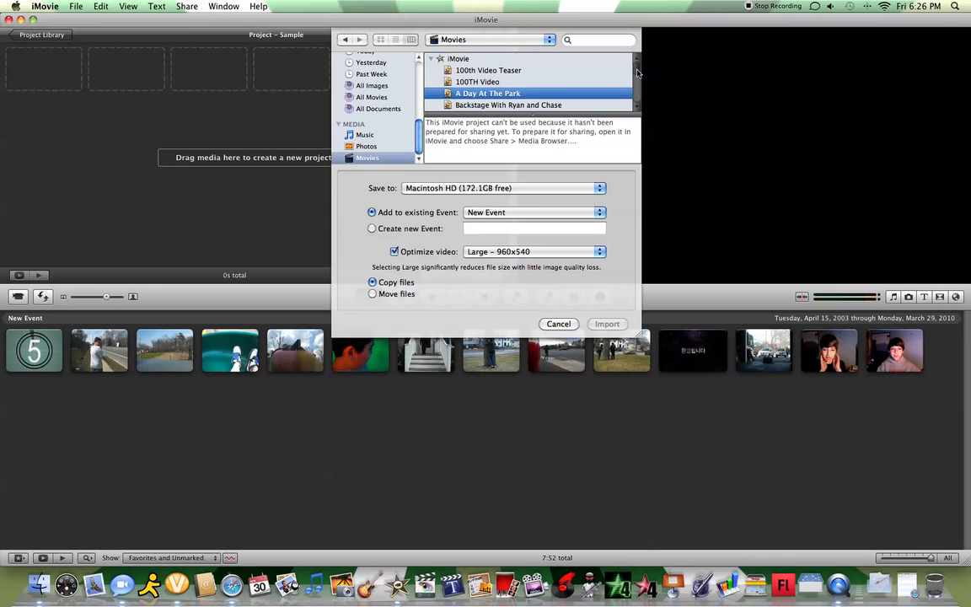
{"action": "scroll", "scroll_direction": "down", "scroll_amount": 3}
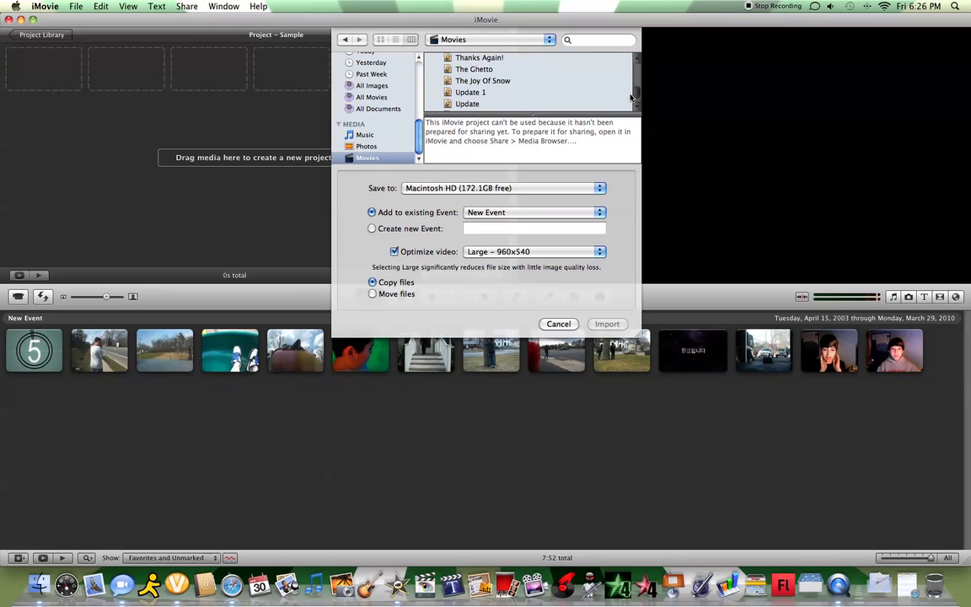
{"action": "mouse_move", "coordinate": [588, 350]}
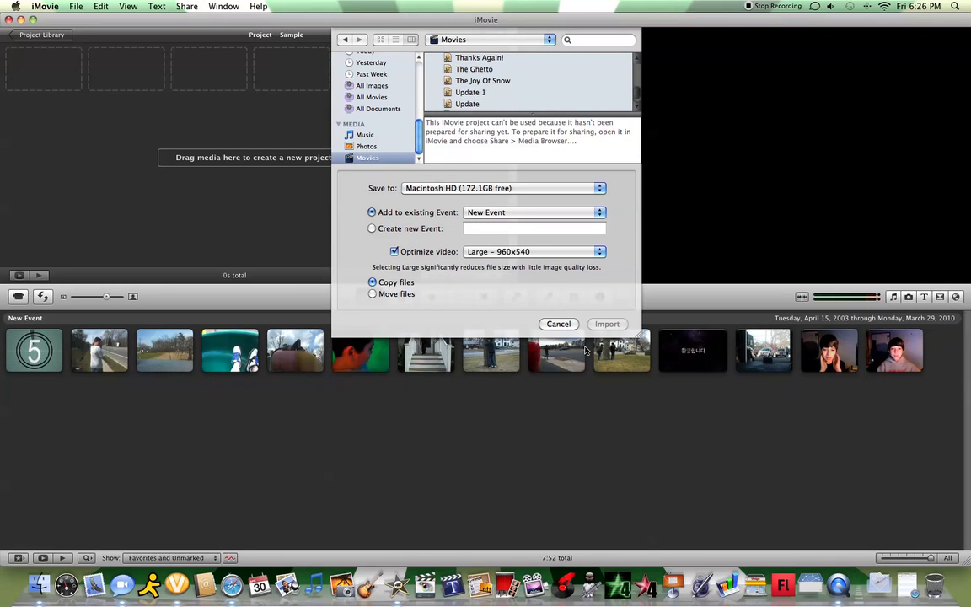
Cancel the import and add the red taillight roadside clip to Sample
{"action": "left_click", "coordinate": [558, 323]}
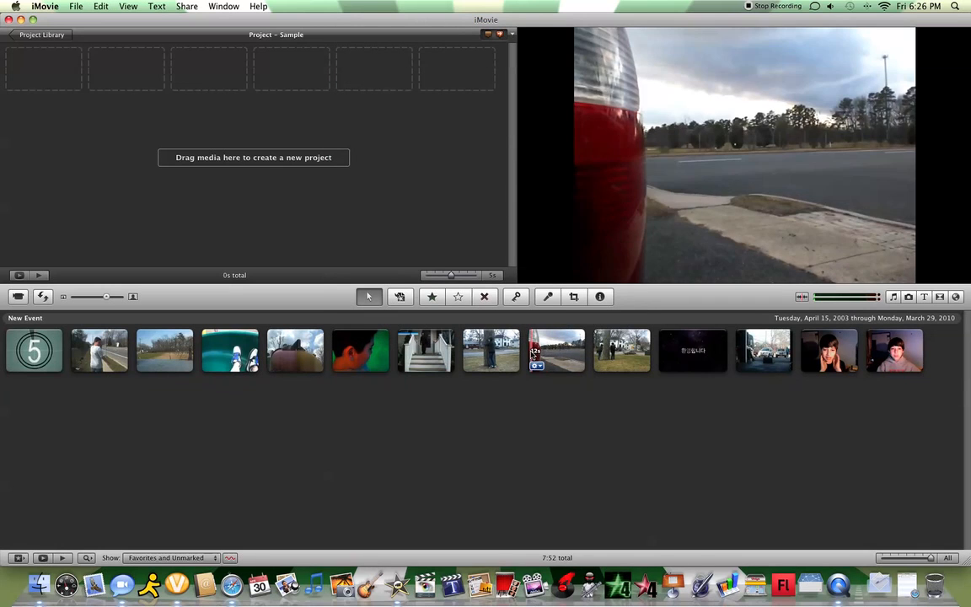
{"action": "left_click", "coordinate": [556, 350]}
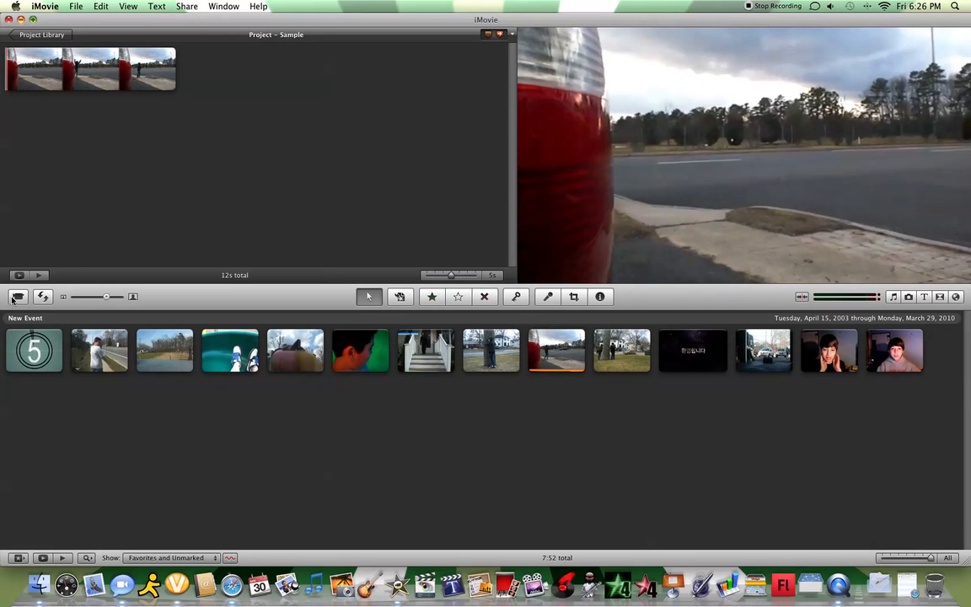
{"action": "mouse_move", "coordinate": [18, 296]}
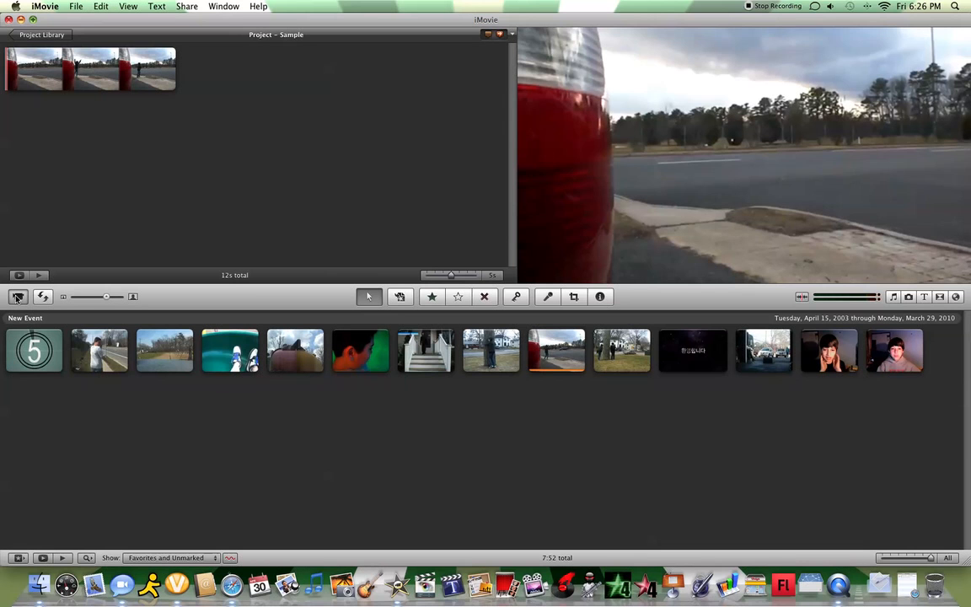
{"action": "mouse_move", "coordinate": [219, 297]}
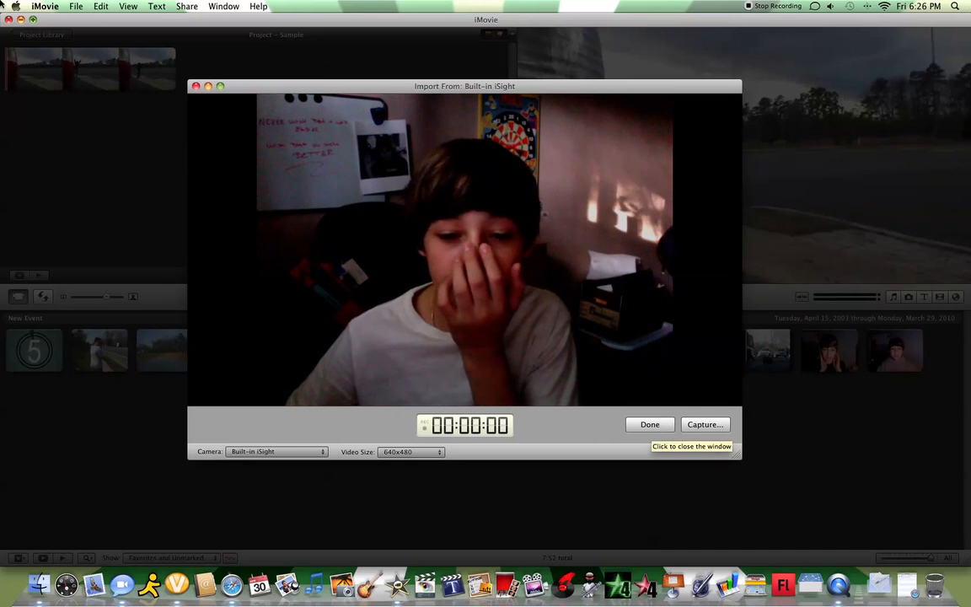
{"action": "left_click", "coordinate": [273, 451]}
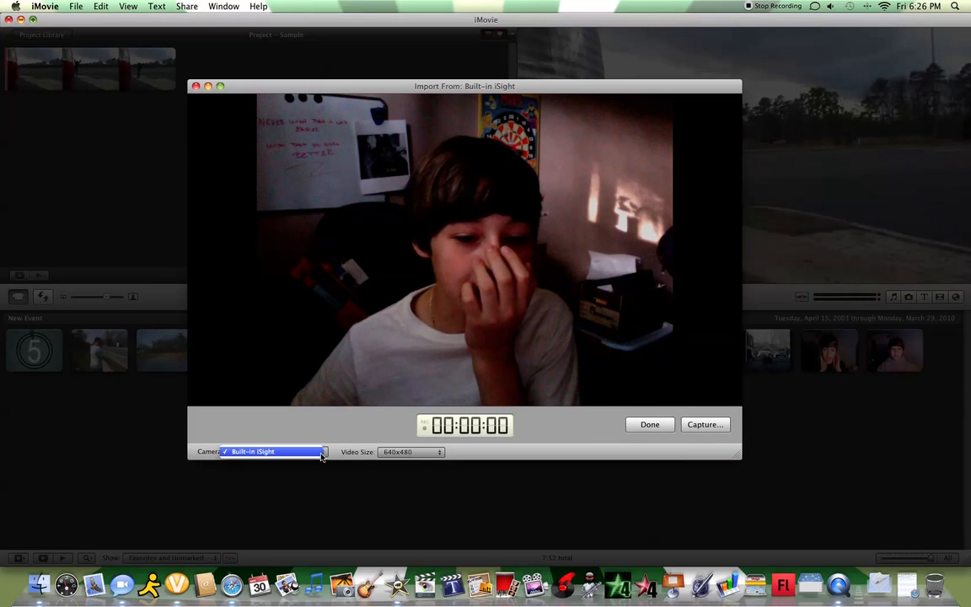
{"action": "left_click", "coordinate": [273, 451]}
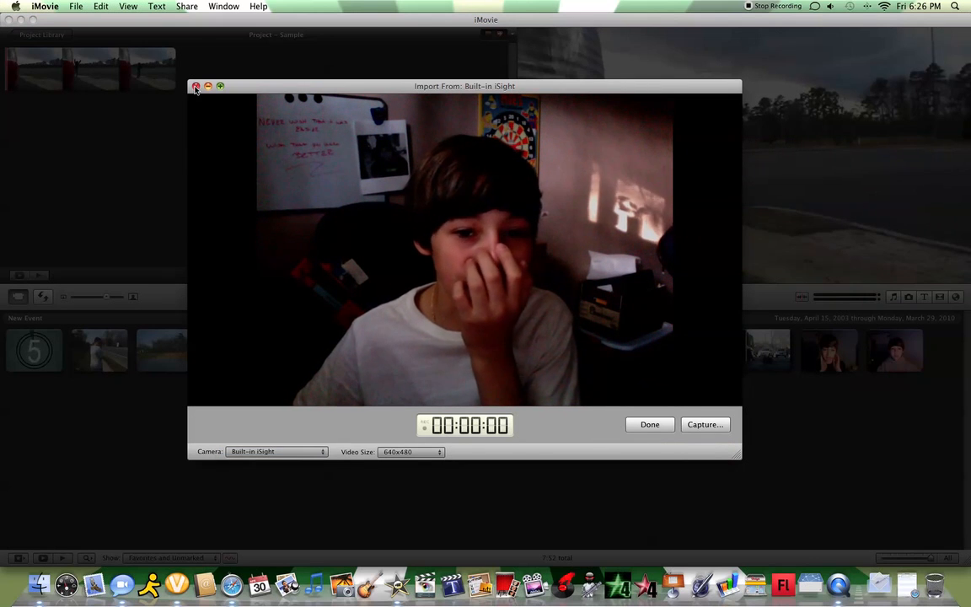
{"action": "left_click", "coordinate": [195, 86]}
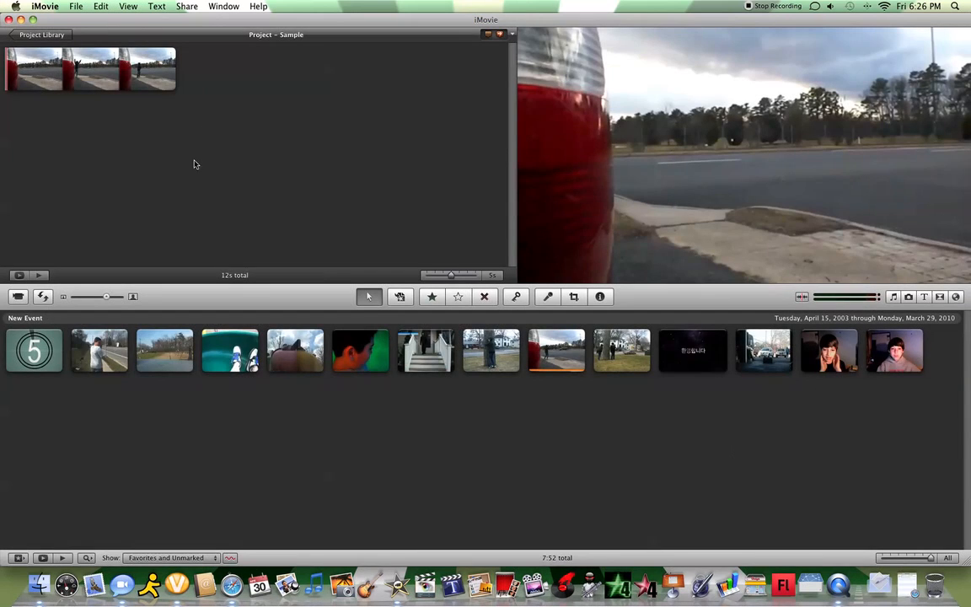
{"action": "mouse_move", "coordinate": [616, 299]}
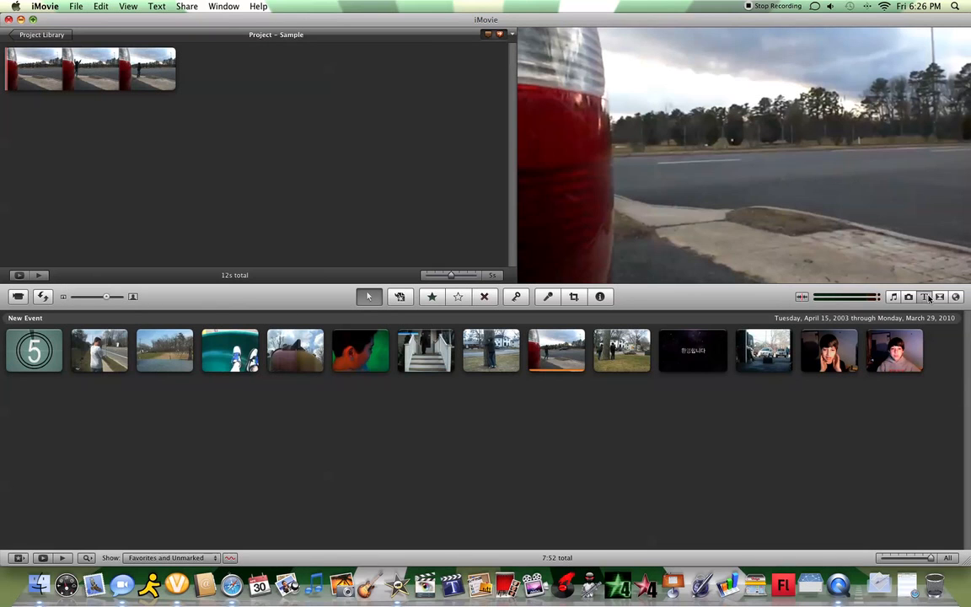
Add a title from the Titles browser reading 'ryan' with subtitle 'sample video'
{"action": "left_click", "coordinate": [925, 295]}
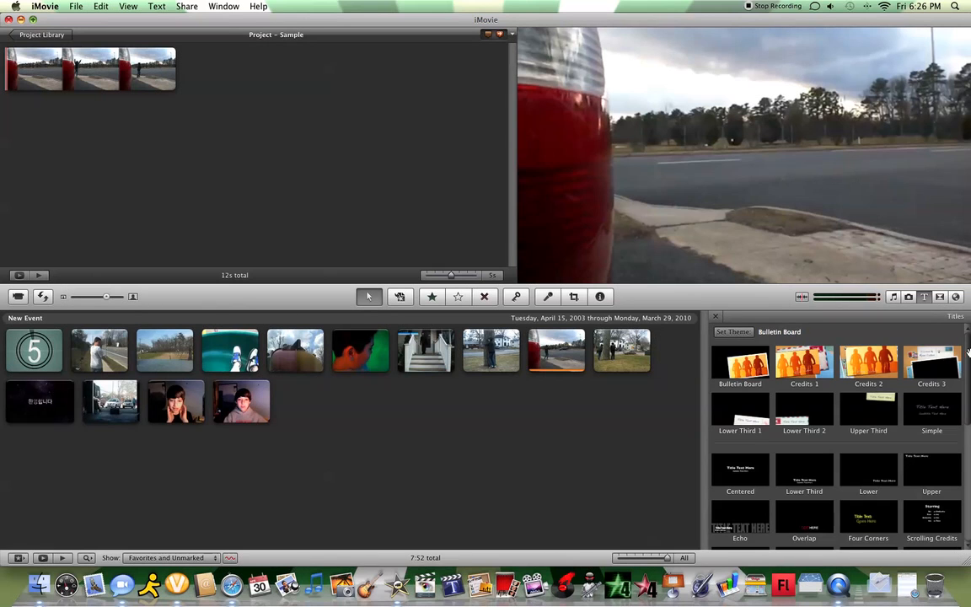
{"action": "scroll", "scroll_direction": "down", "scroll_amount": 3}
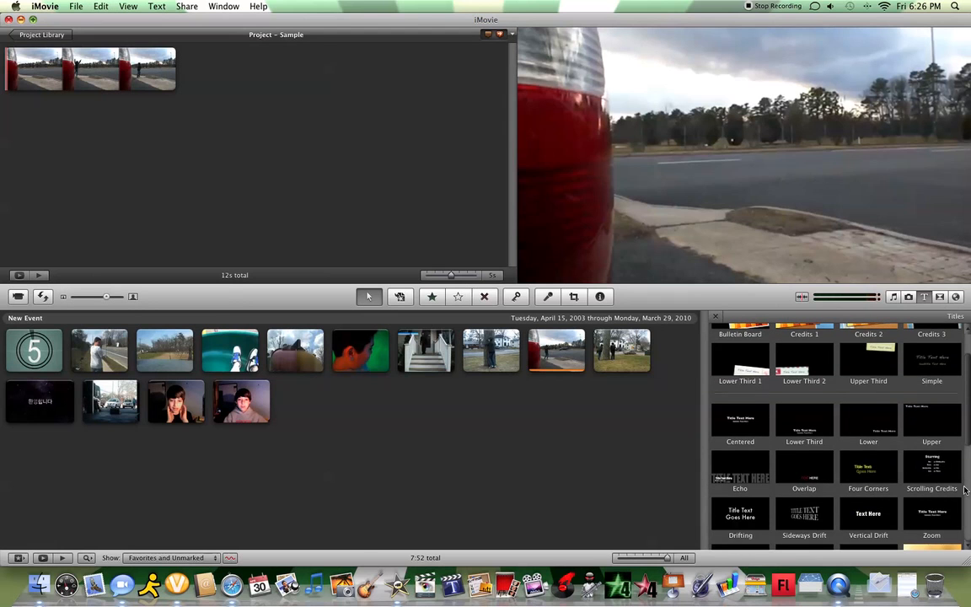
{"action": "scroll", "scroll_direction": "down", "scroll_amount": 3}
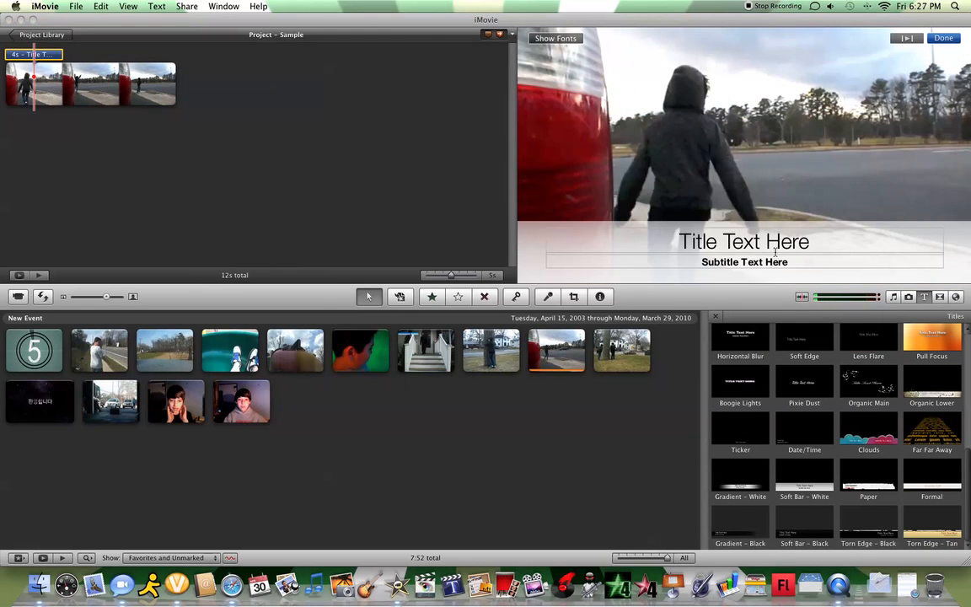
{"action": "type", "text": "ryan="}
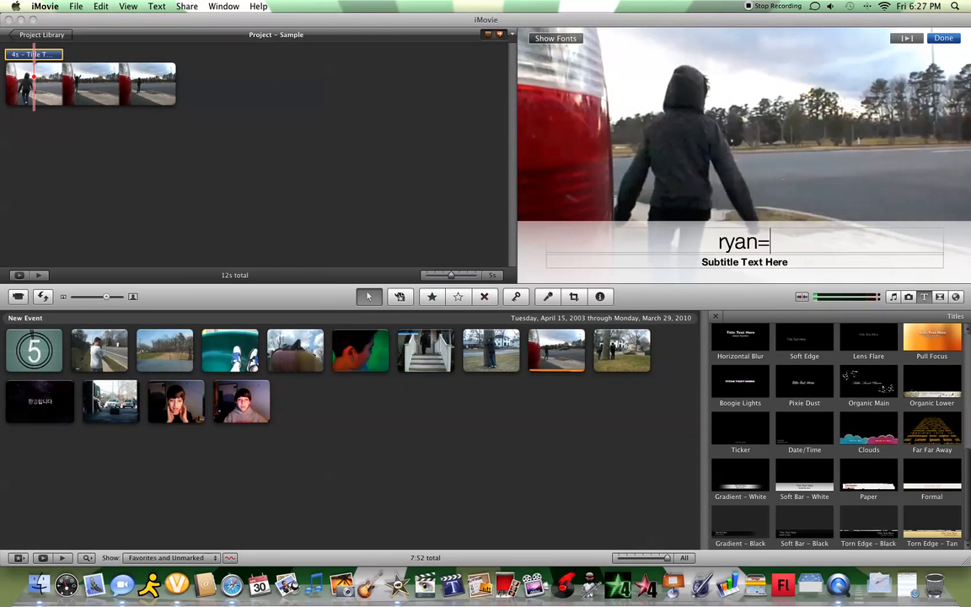
{"action": "key", "text": "Backspace"}
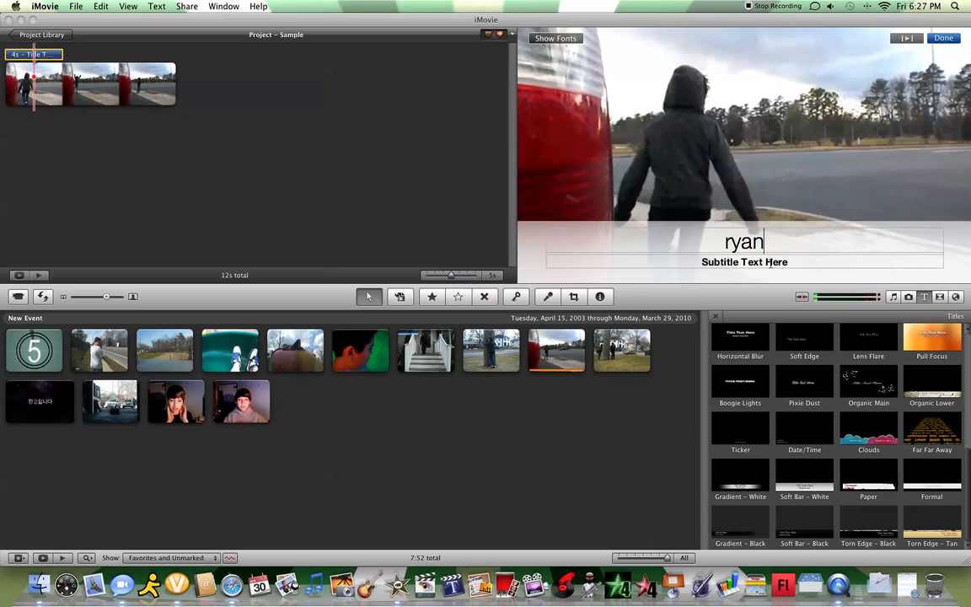
{"action": "type", "text": "sample video"}
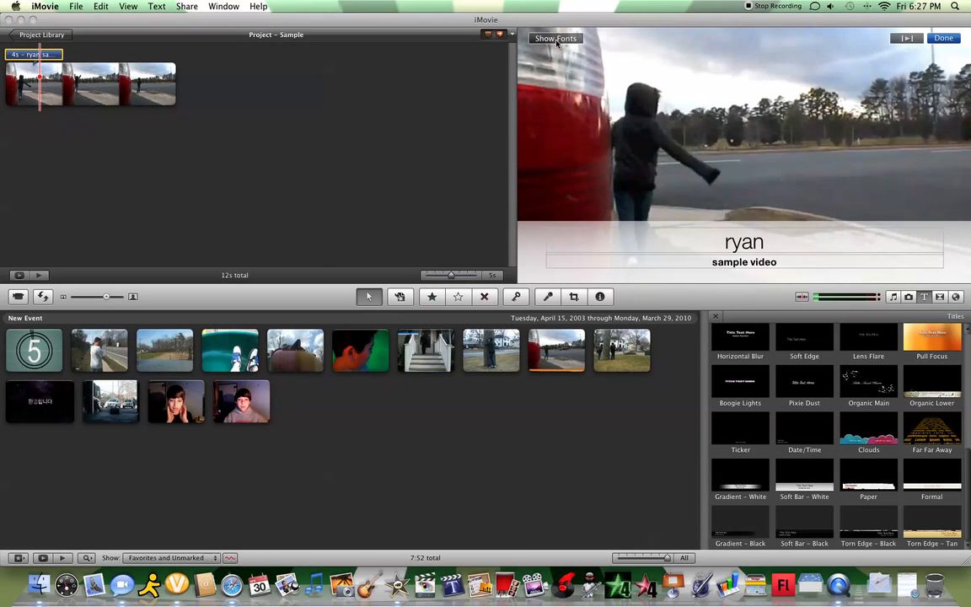
Make the 'ryan' title Helvetica Neue UltraLight at size 72 in the Fonts panel
{"action": "left_click", "coordinate": [556, 37]}
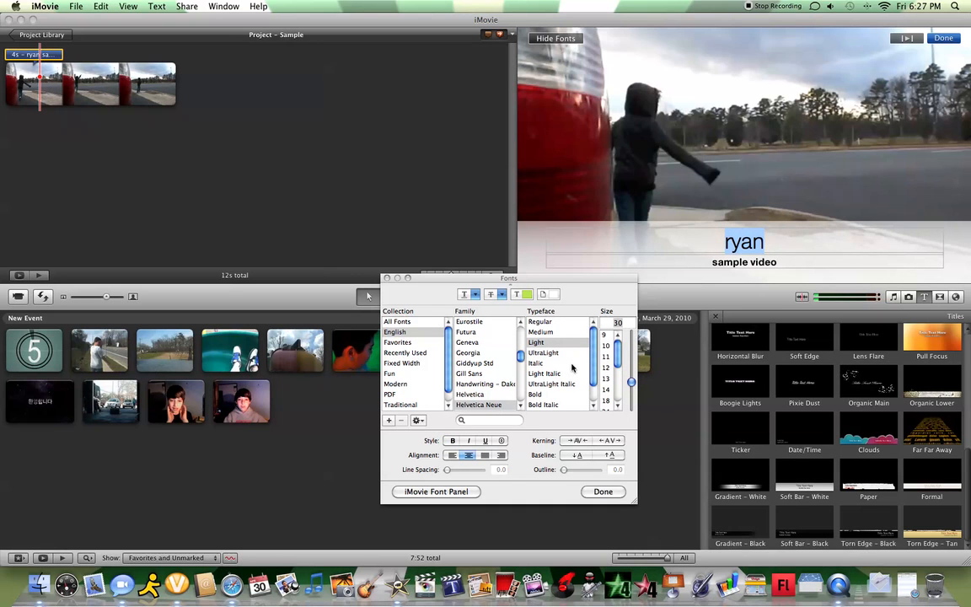
{"action": "left_click", "coordinate": [543, 353]}
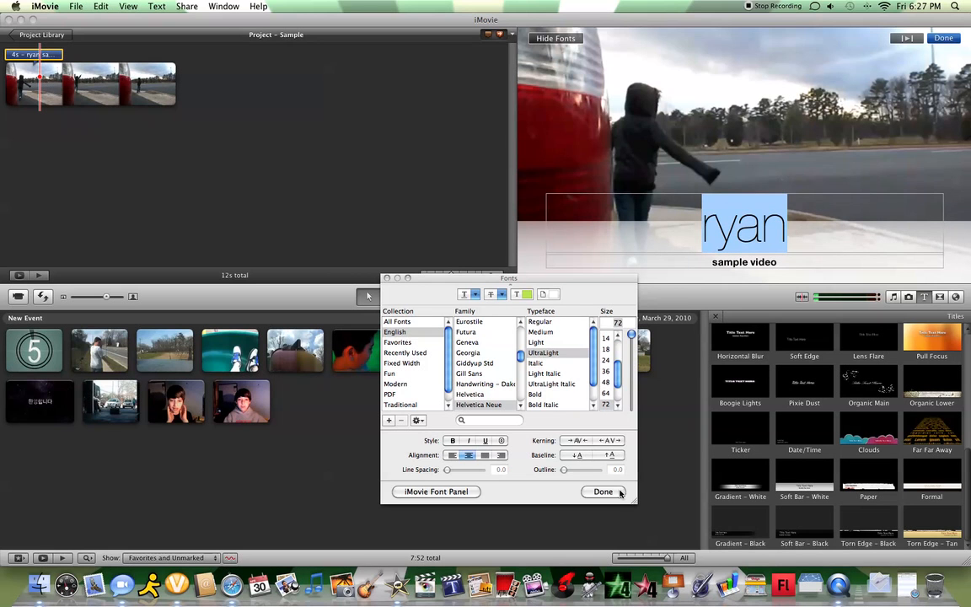
{"action": "left_click", "coordinate": [602, 491]}
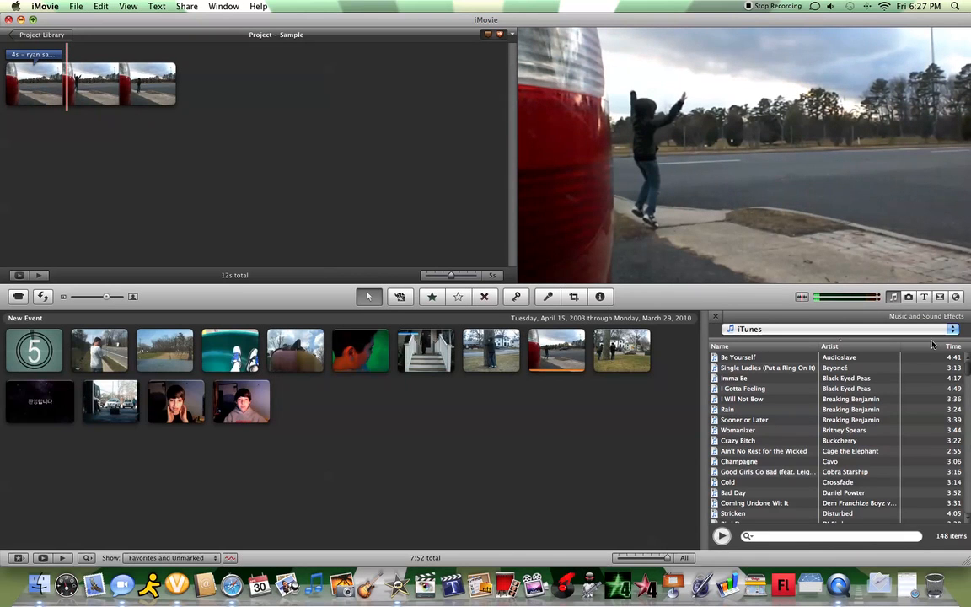
Choose iTunes as the music source and find 'Sound of Madness' for background music
{"action": "left_click", "coordinate": [834, 329]}
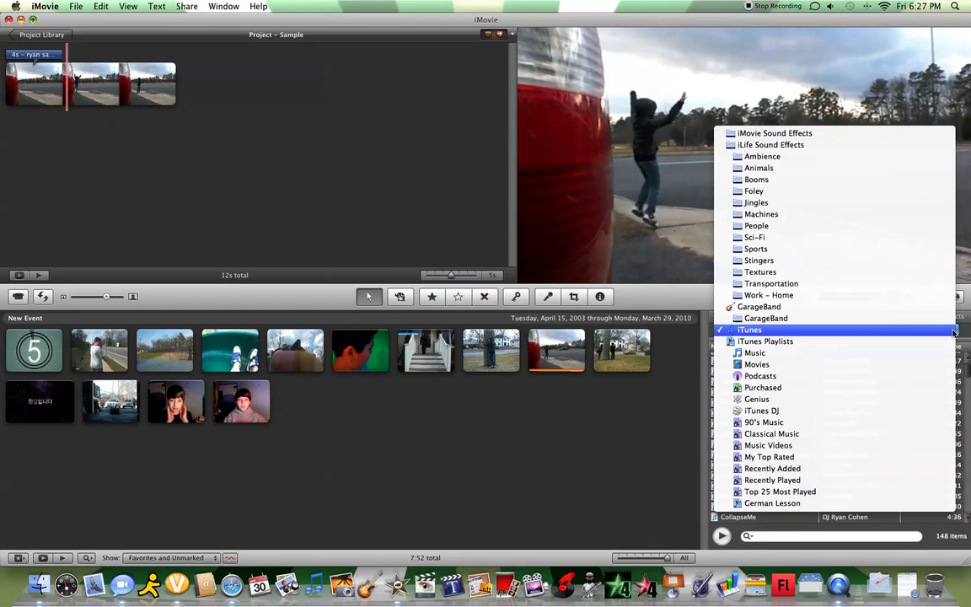
{"action": "left_click", "coordinate": [749, 329]}
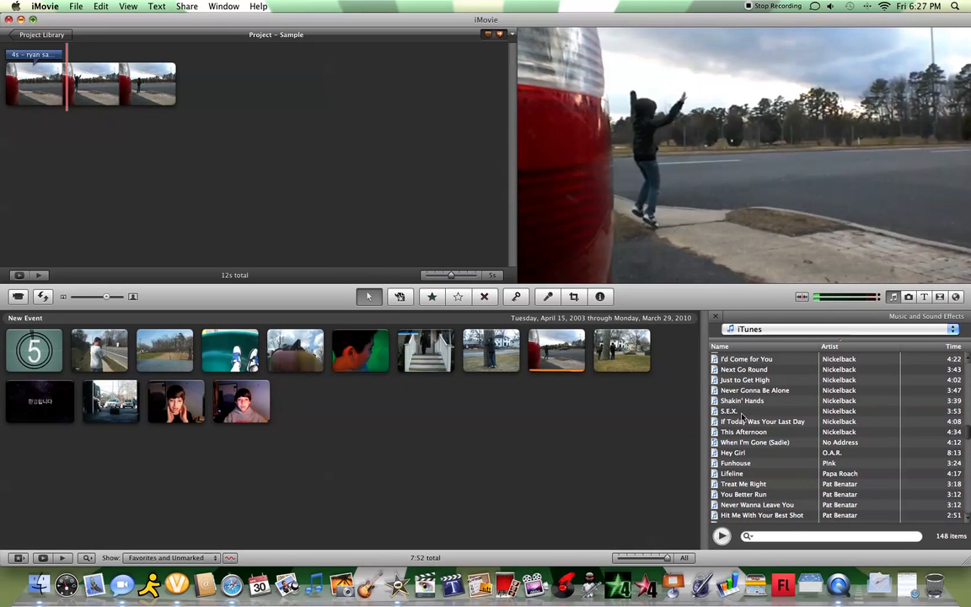
{"action": "scroll", "scroll_direction": "down", "scroll_amount": 3}
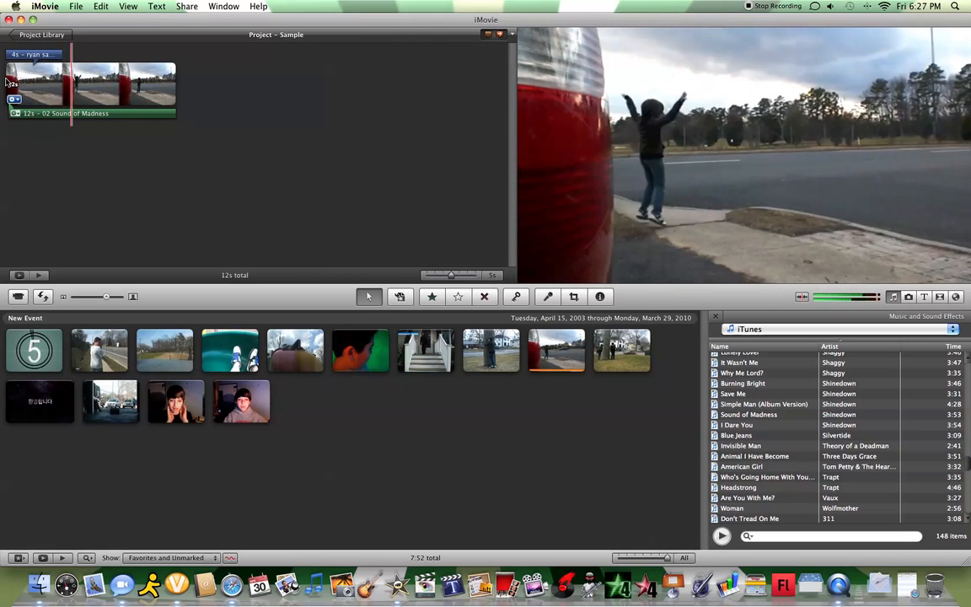
Find the iMac image in the Photos browser and overlay it on the clip
{"action": "left_click", "coordinate": [907, 297]}
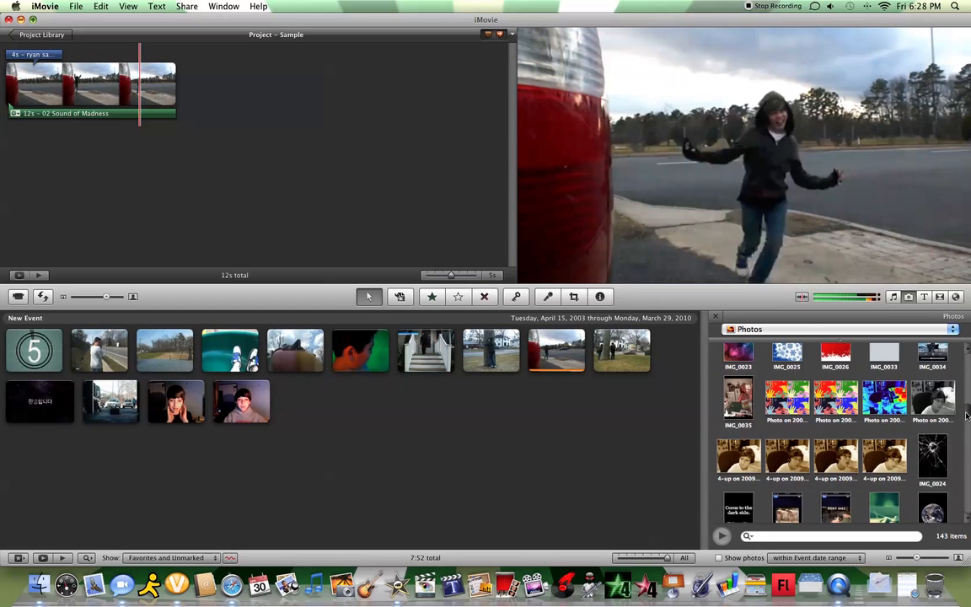
{"action": "scroll", "scroll_direction": "down", "scroll_amount": 3}
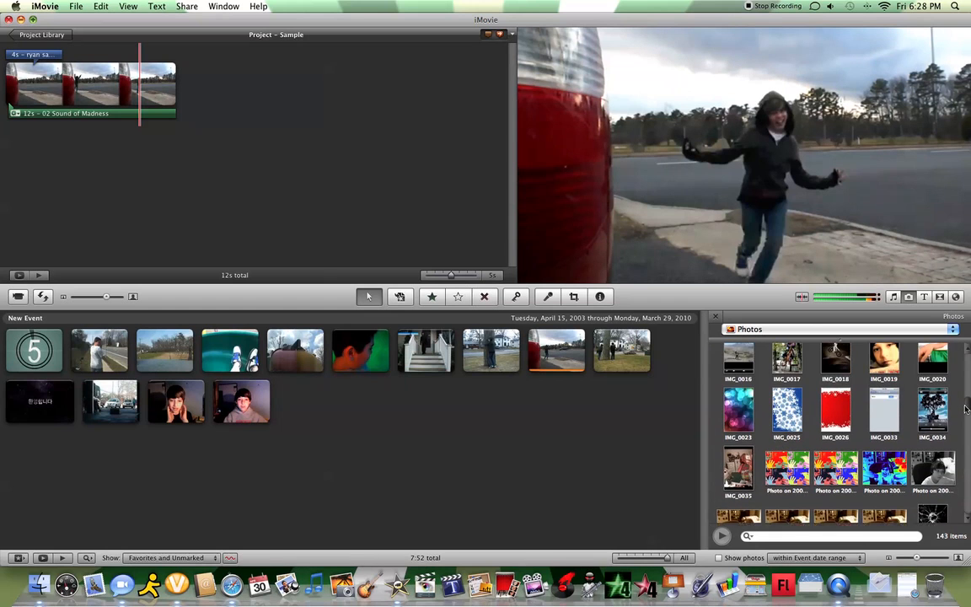
{"action": "scroll", "scroll_direction": "down", "scroll_amount": 3}
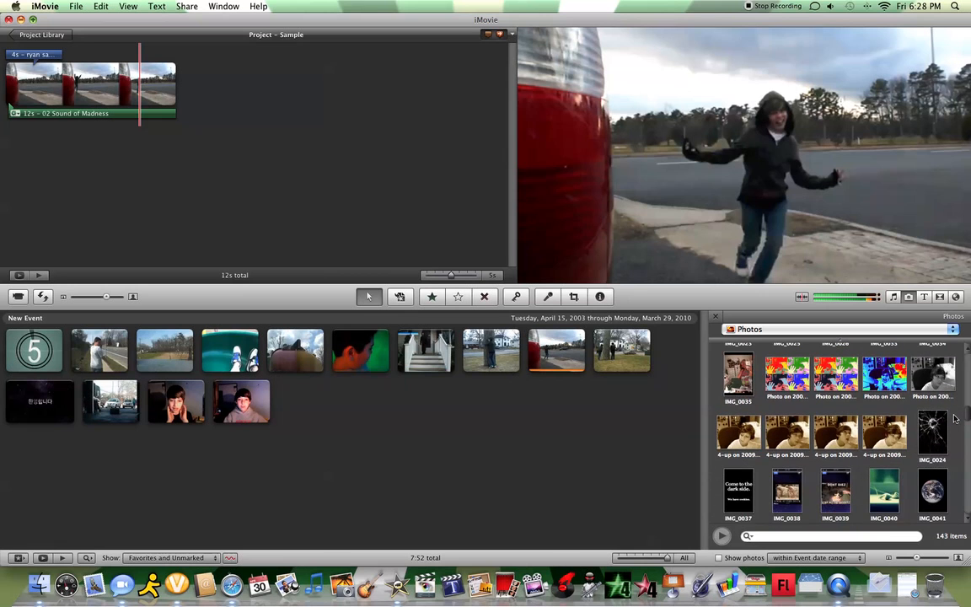
{"action": "scroll", "scroll_direction": "down", "scroll_amount": 3}
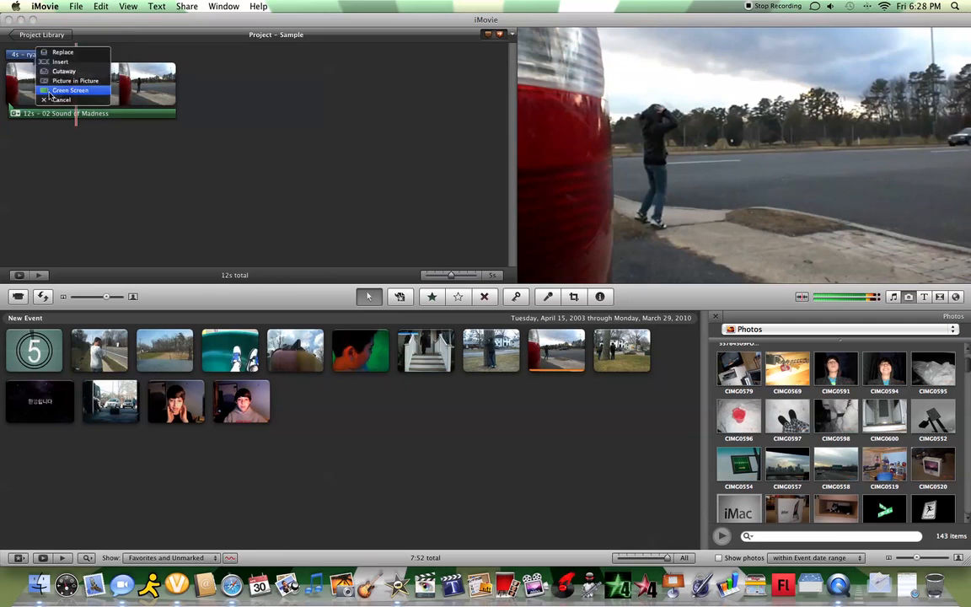
{"action": "left_click", "coordinate": [61, 100]}
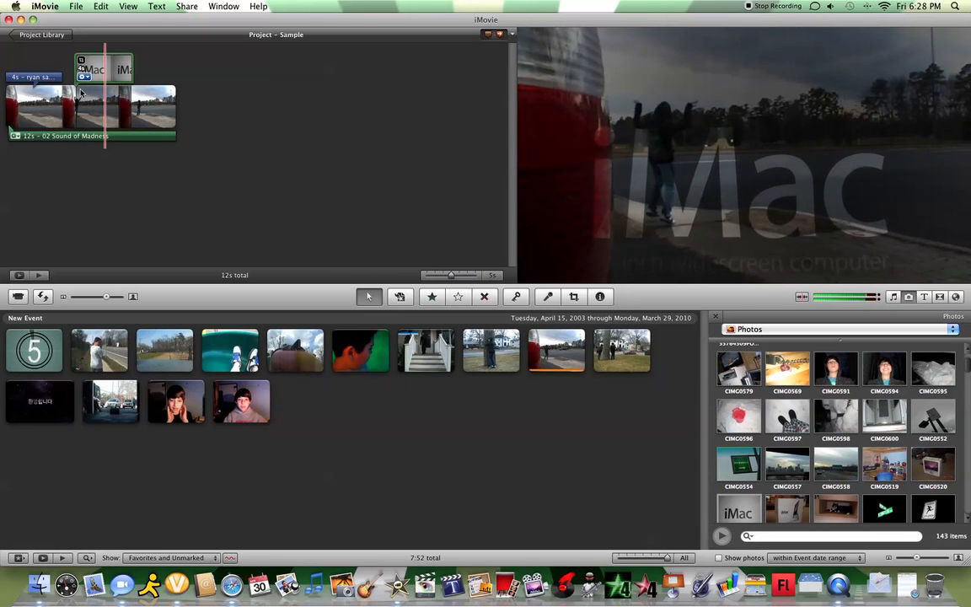
Drop an event clip onto the Sample clip to bring up its placement options
{"action": "left_click", "coordinate": [738, 367]}
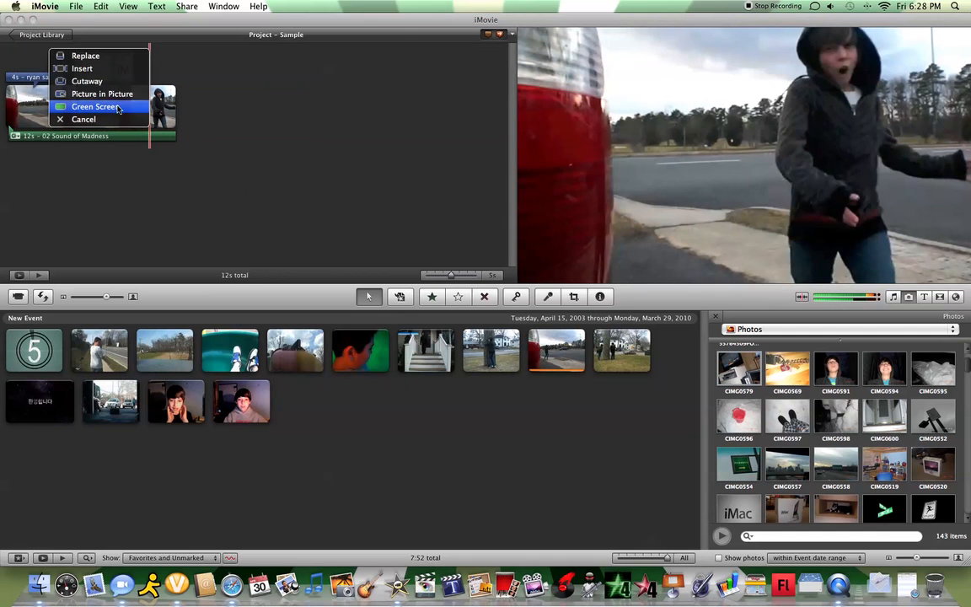
{"action": "mouse_move", "coordinate": [85, 56]}
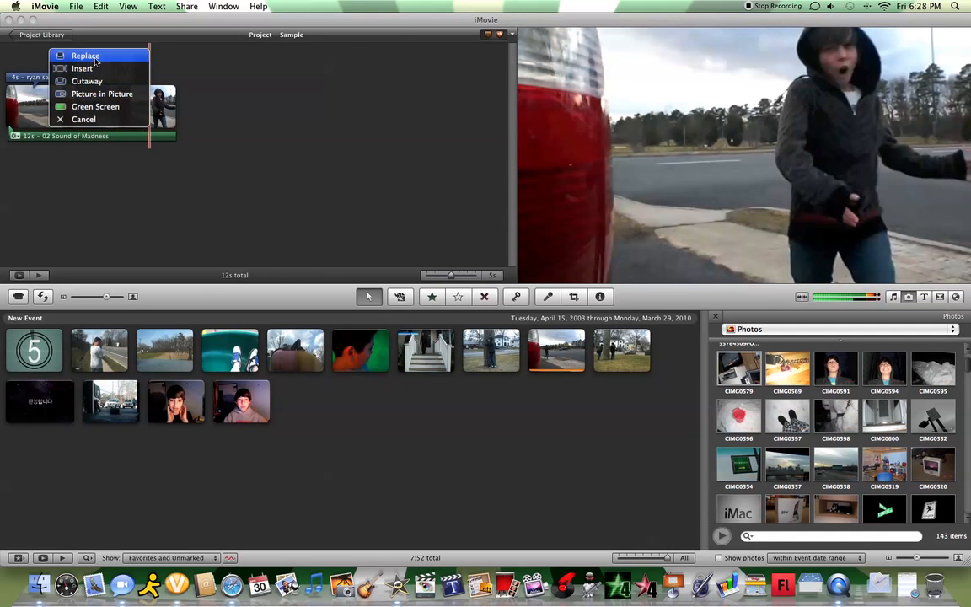
{"action": "mouse_move", "coordinate": [96, 106]}
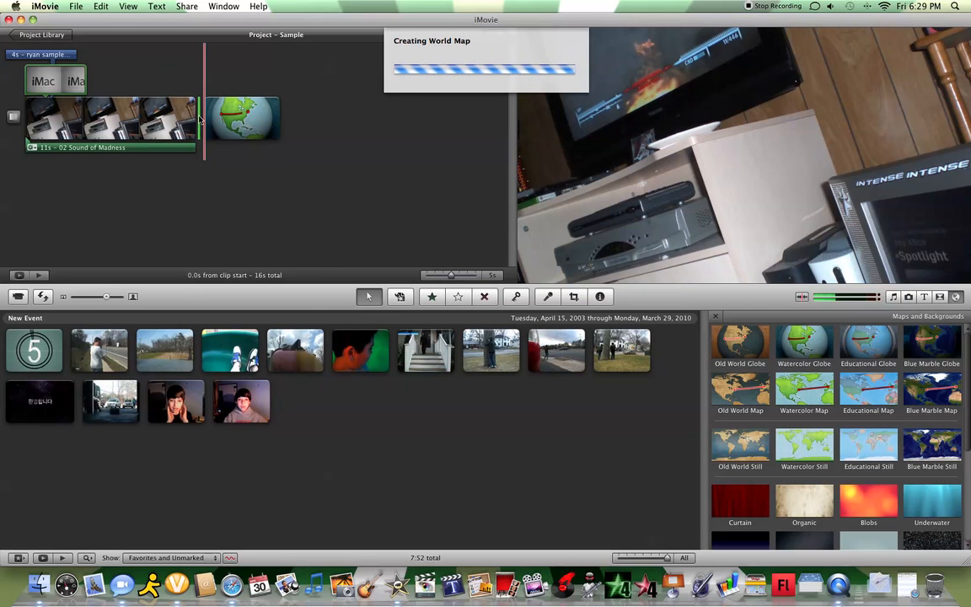
{"action": "mouse_move", "coordinate": [764, 28]}
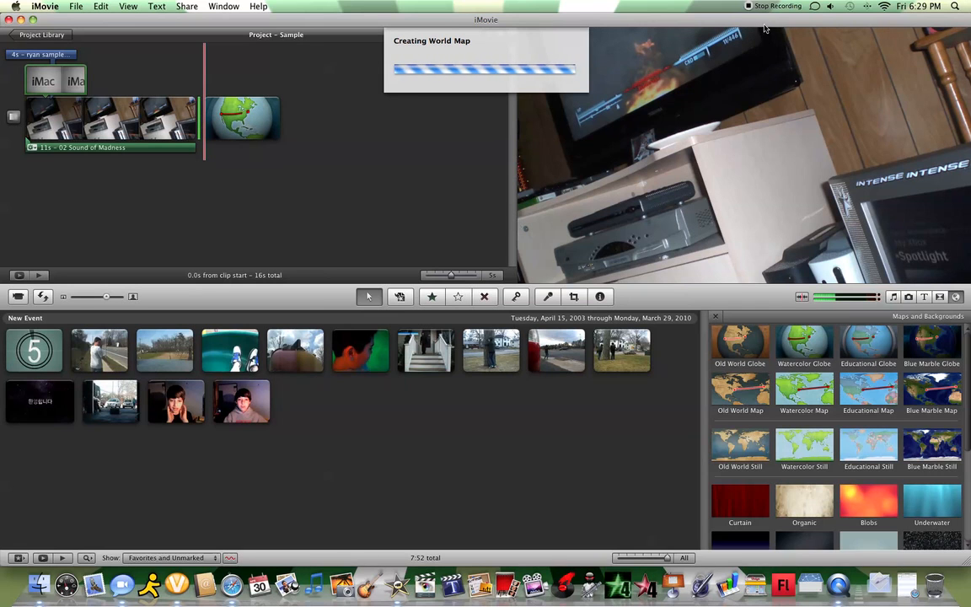